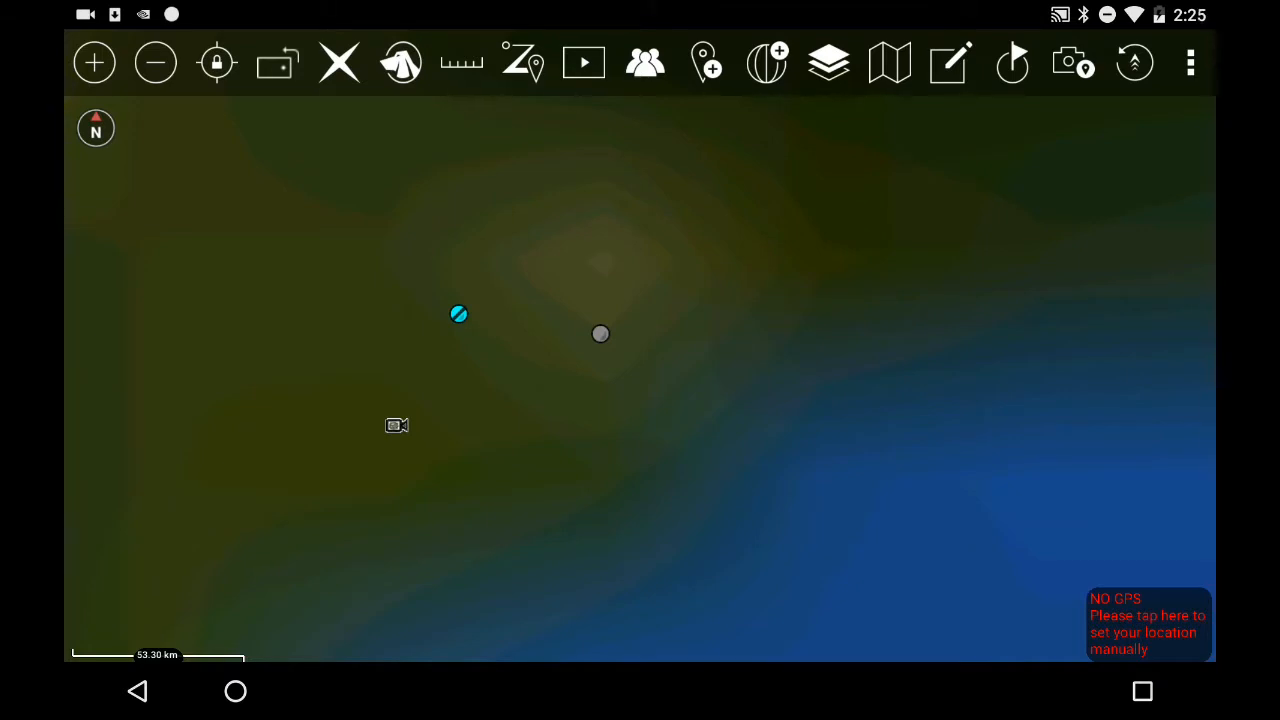
Step: Open the map imagery layer manager from the top toolbar, showing the Imagery Change notice
{"action": "left_click", "coordinate": [888, 62]}
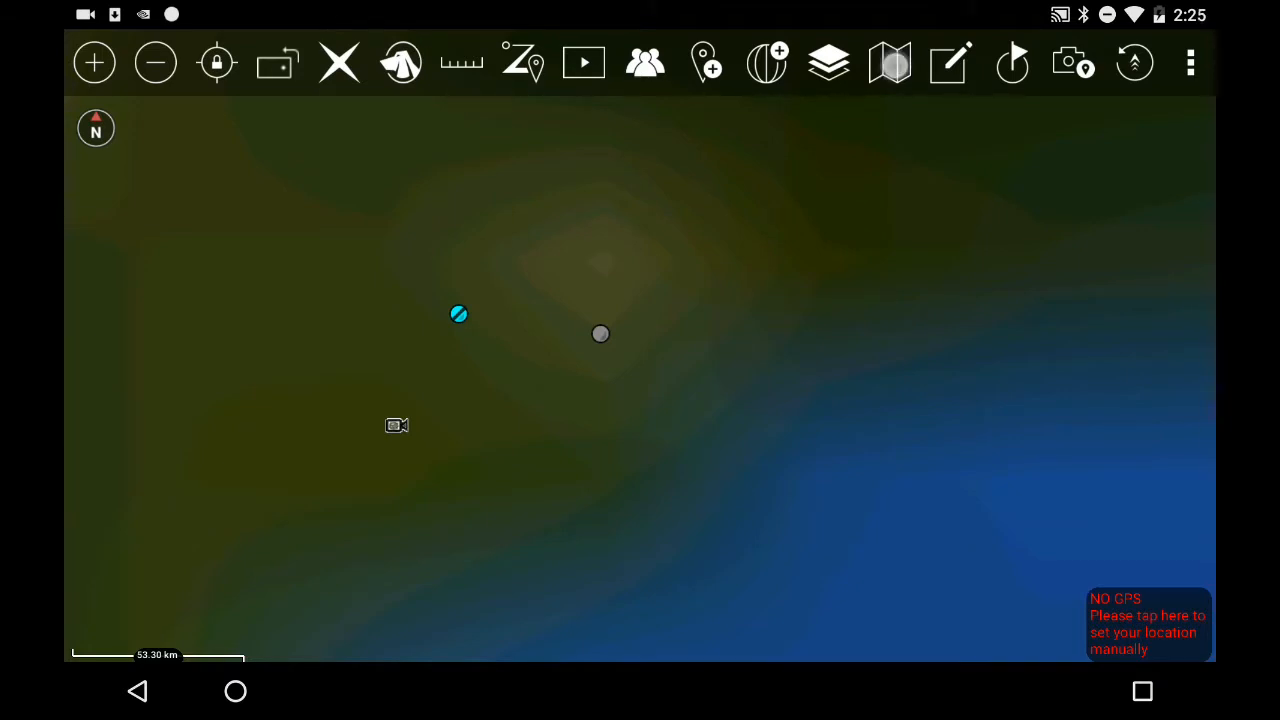
{"action": "left_click", "coordinate": [888, 62]}
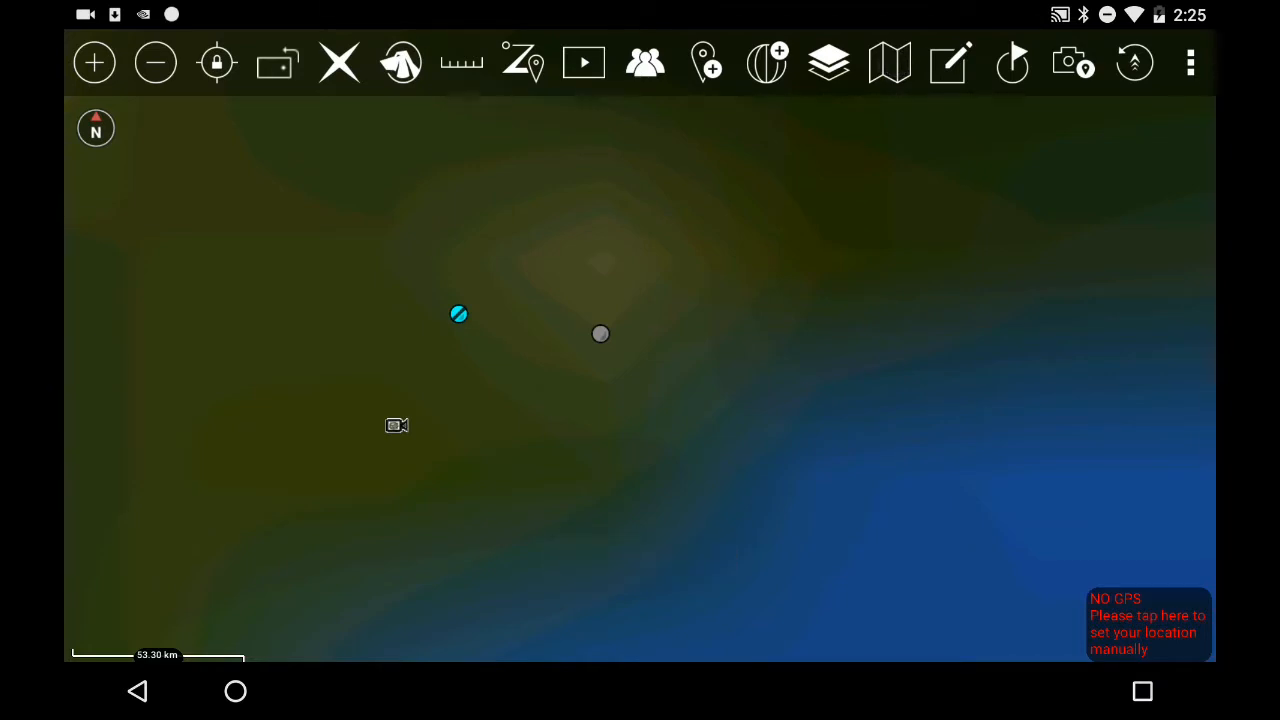
{"action": "left_click", "coordinate": [828, 62]}
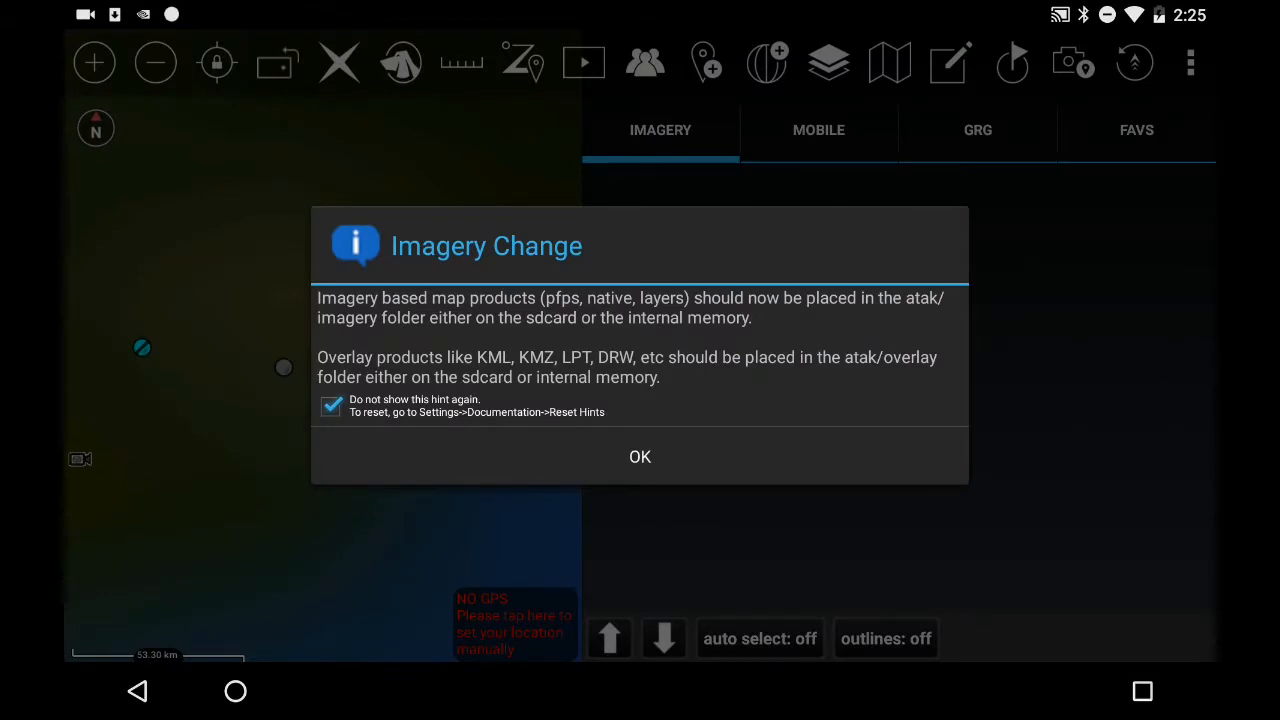
Step: Dismiss the hints and show the MOBILE sources list with NRL Open Street Map chosen over Houston
{"action": "left_click", "coordinate": [640, 456]}
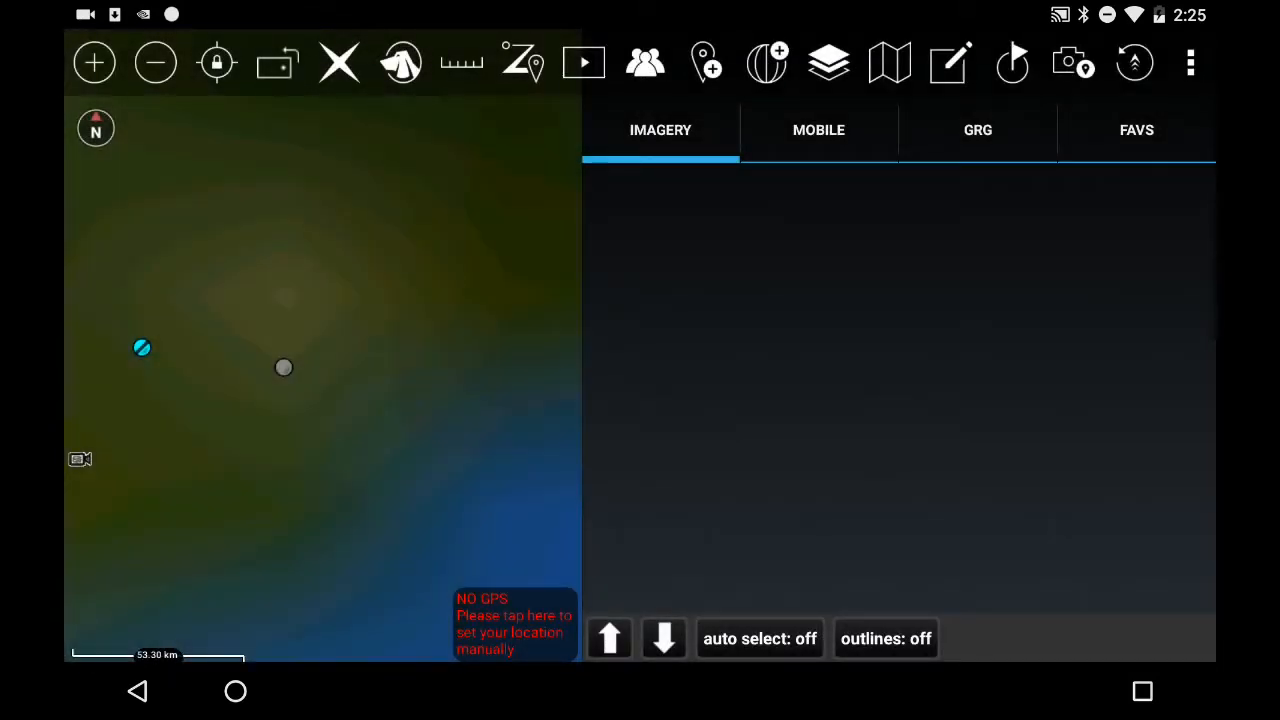
{"action": "left_click", "coordinate": [818, 128]}
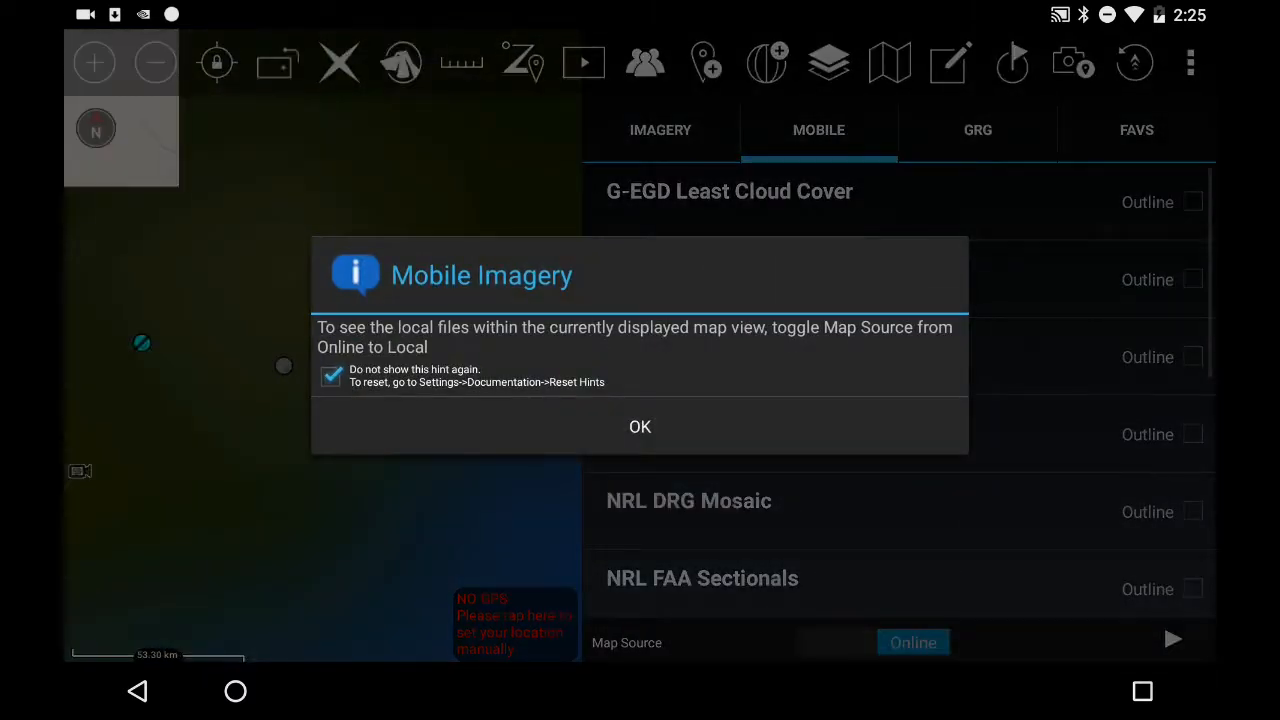
{"action": "left_click", "coordinate": [640, 426]}
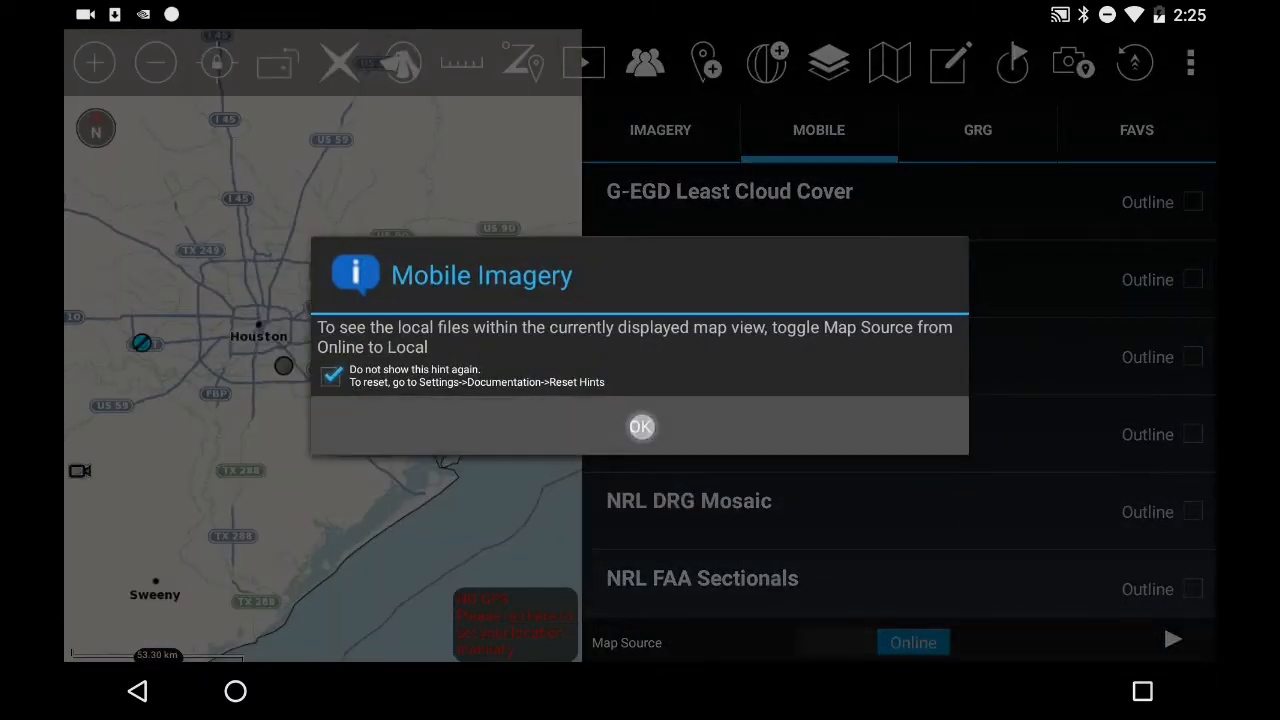
{"action": "left_click", "coordinate": [640, 428]}
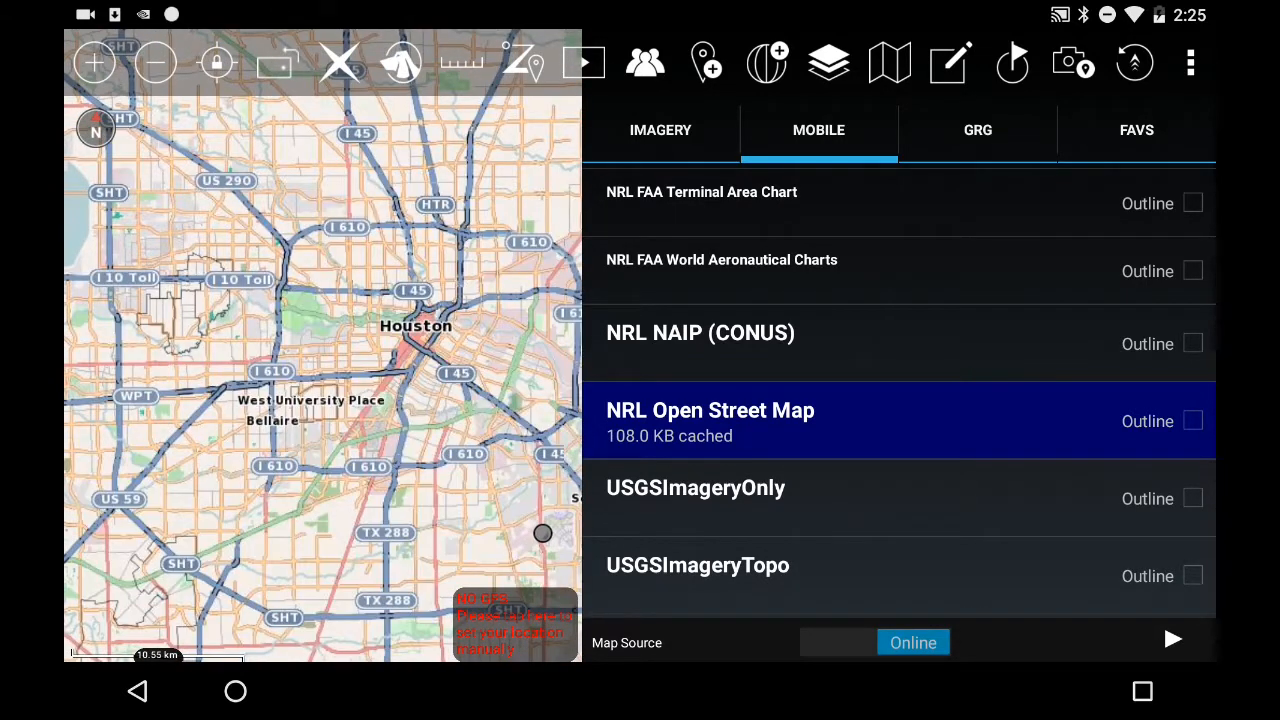
Step: Scroll the Mobile list and select G-EGD Least Cloud Cover satellite imagery
{"action": "scroll", "scroll_direction": "down", "scroll_amount": 3}
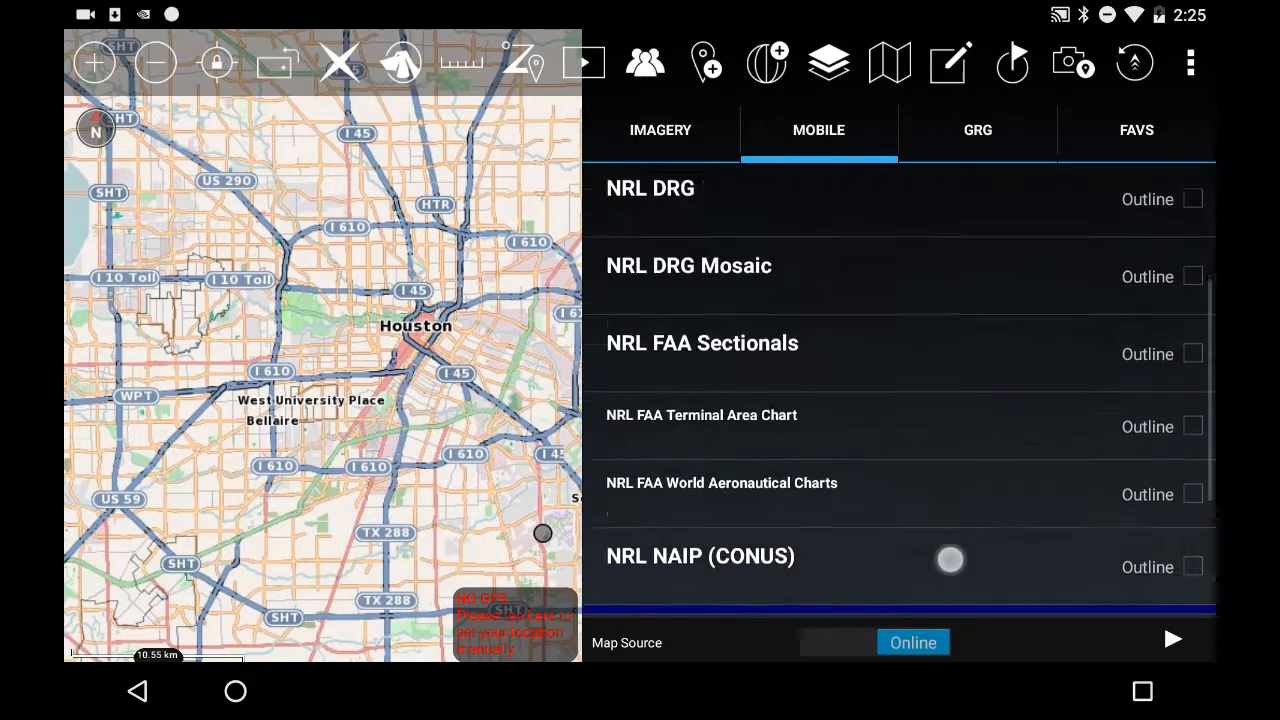
{"action": "scroll", "scroll_direction": "down", "scroll_amount": 3}
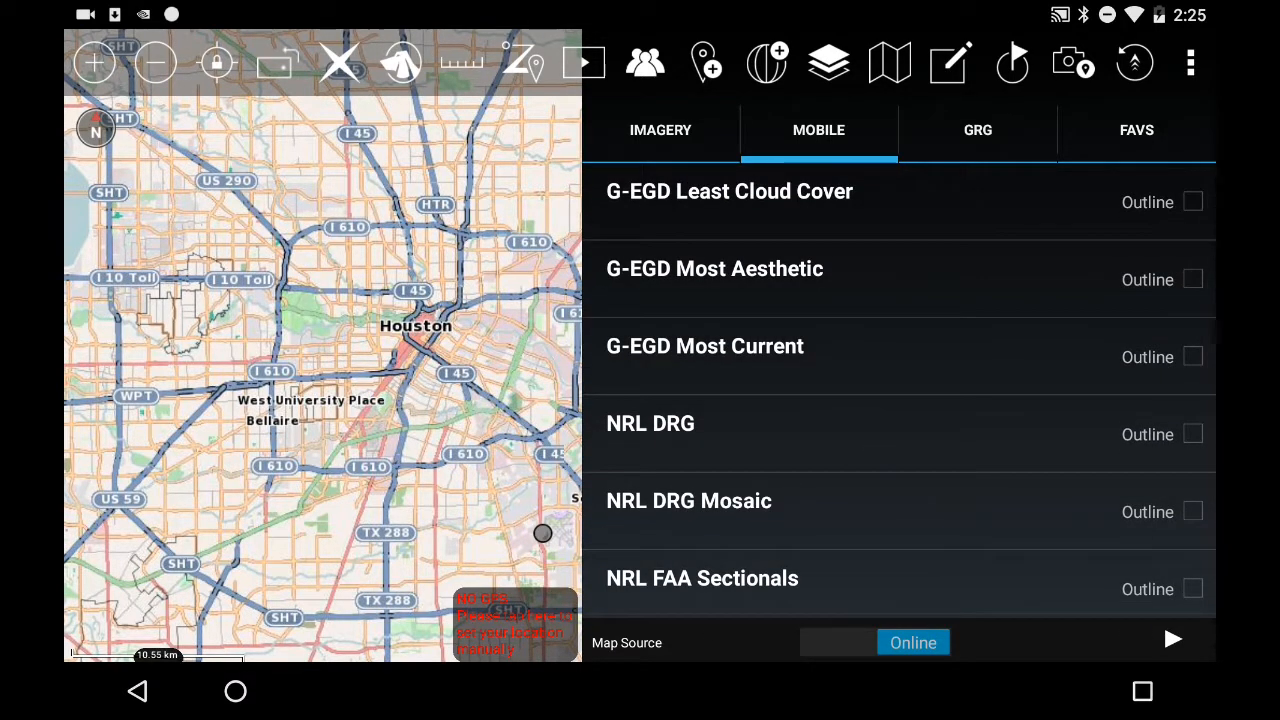
{"action": "left_click", "coordinate": [728, 192]}
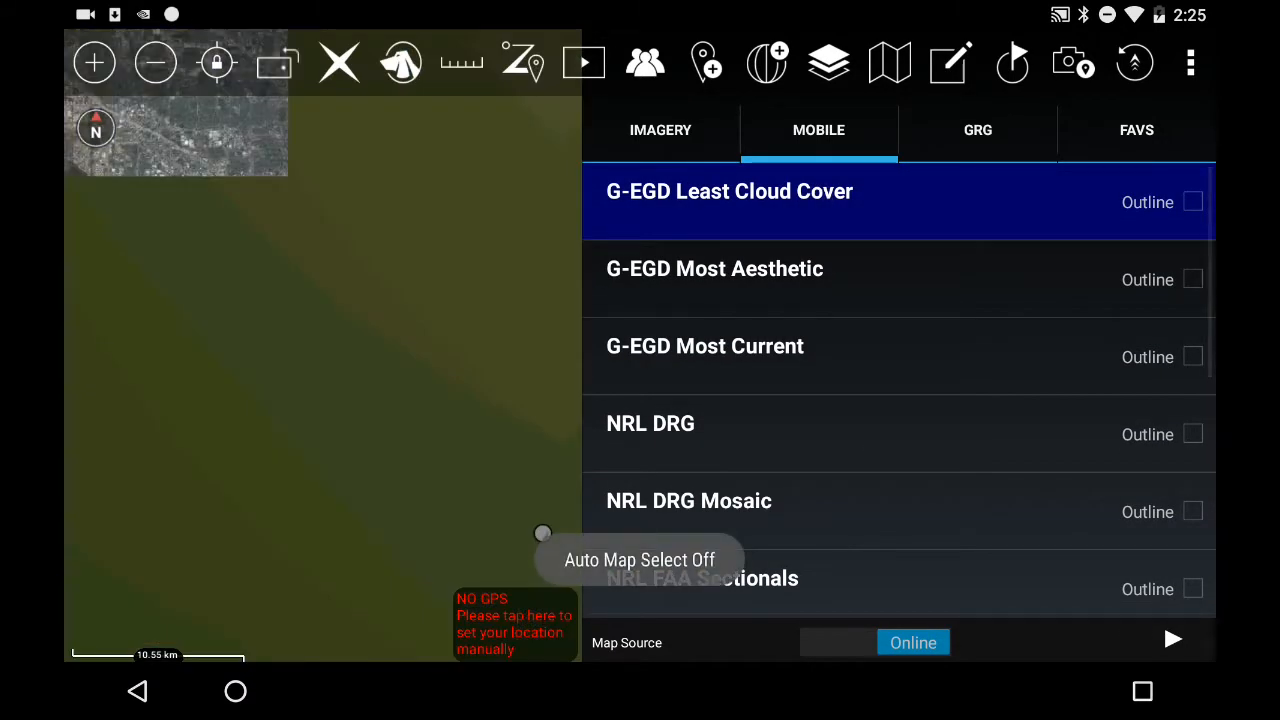